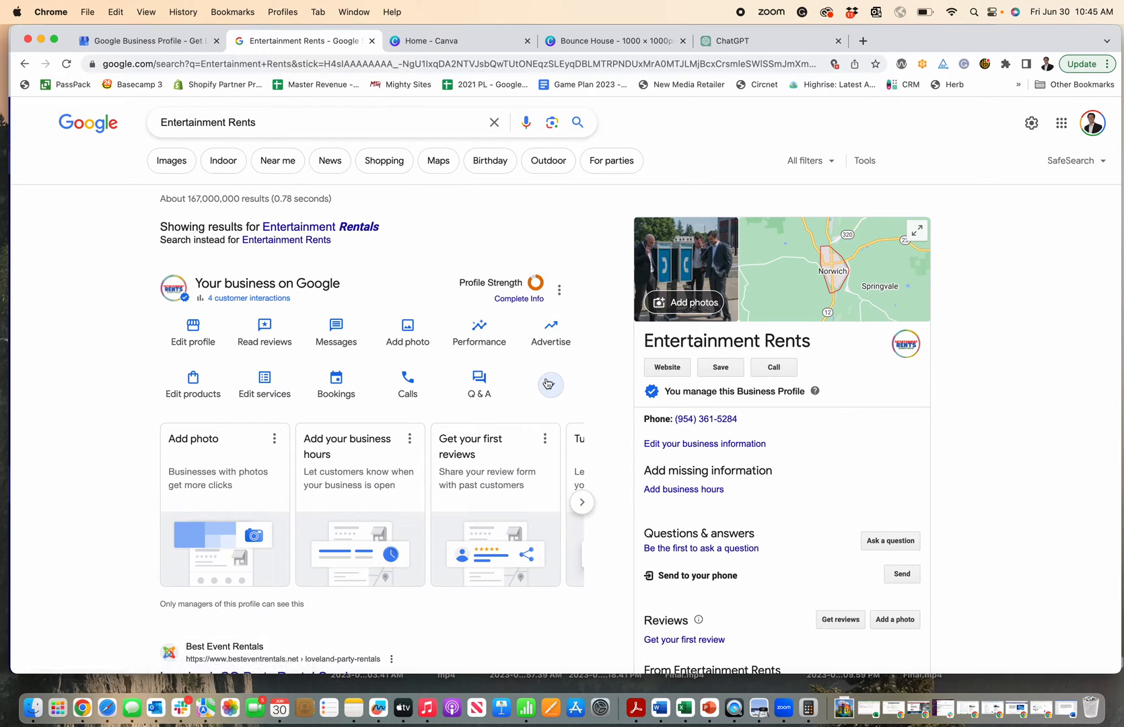
Reveal more management actions on the Entertainment Rents panel and go to Edit products
left_click(550, 385)
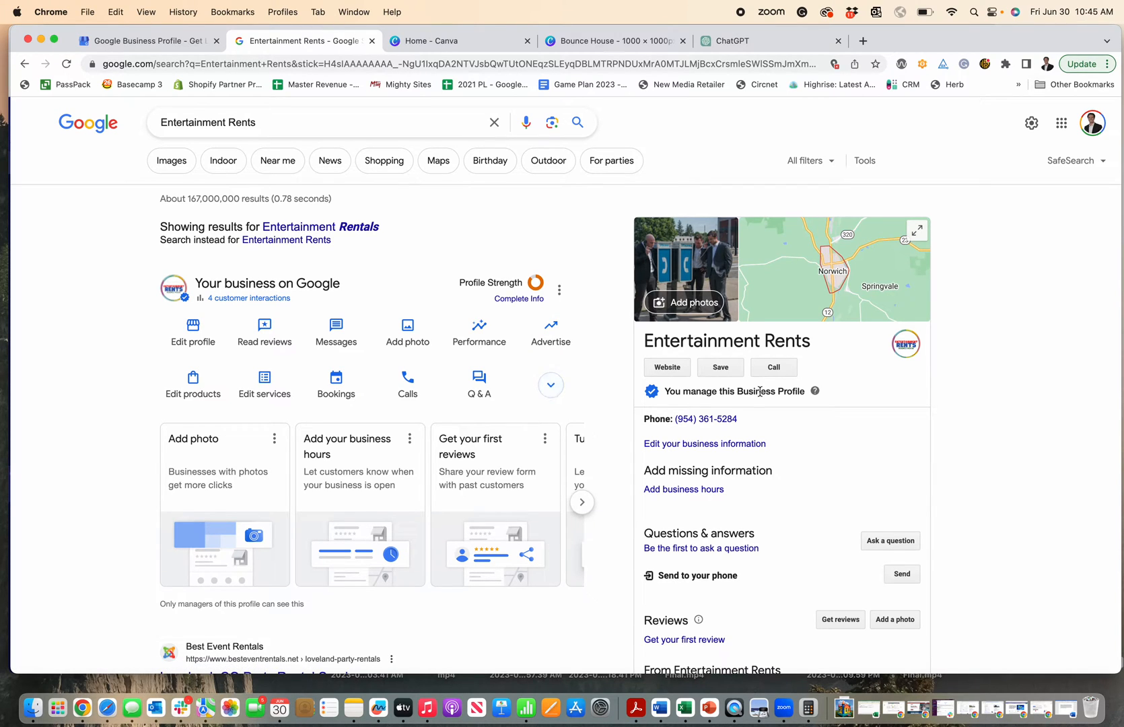
scroll("down", 3)
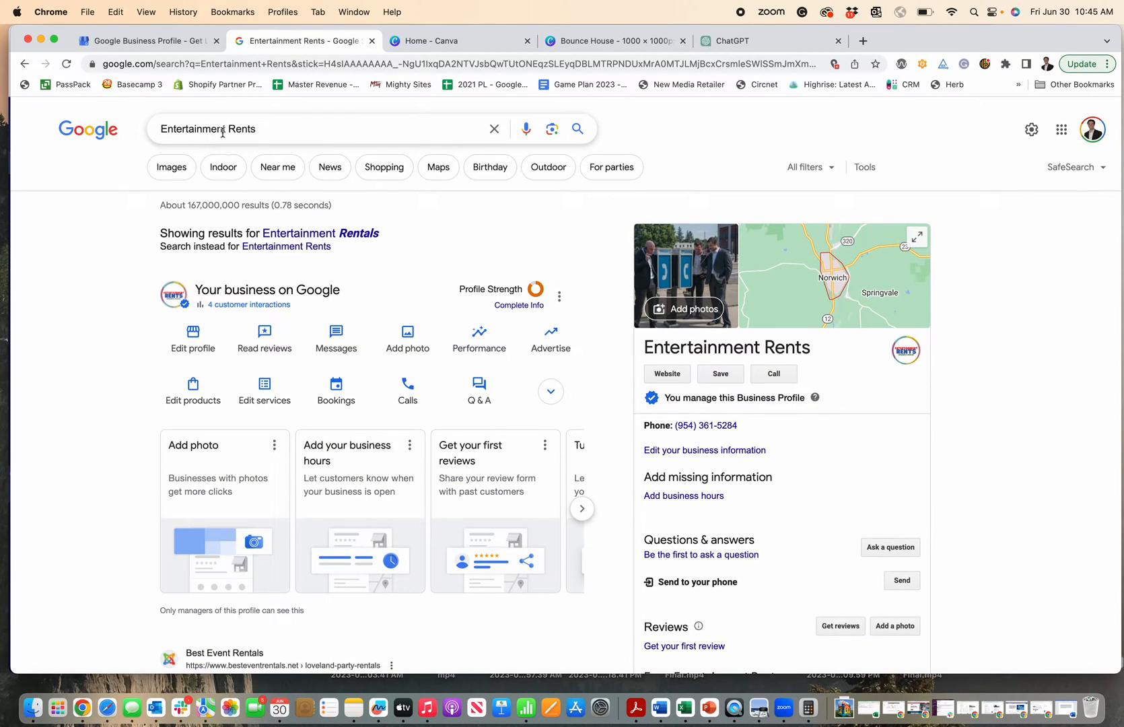
mouse_move(1031, 130)
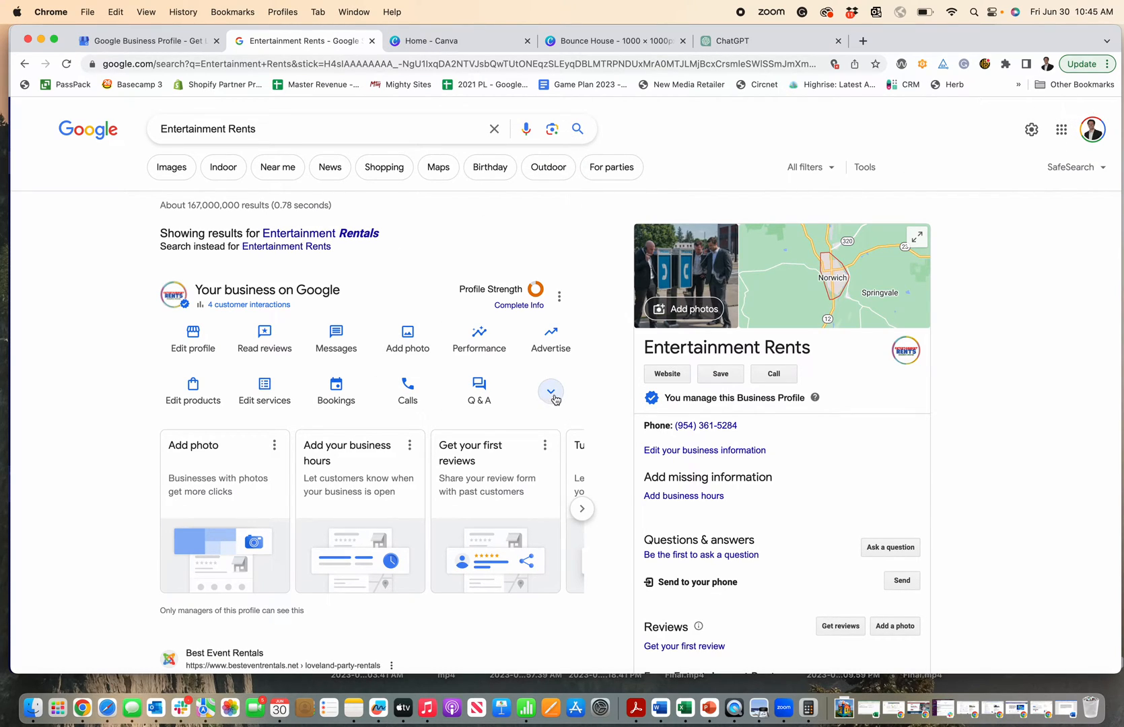
left_click(550, 390)
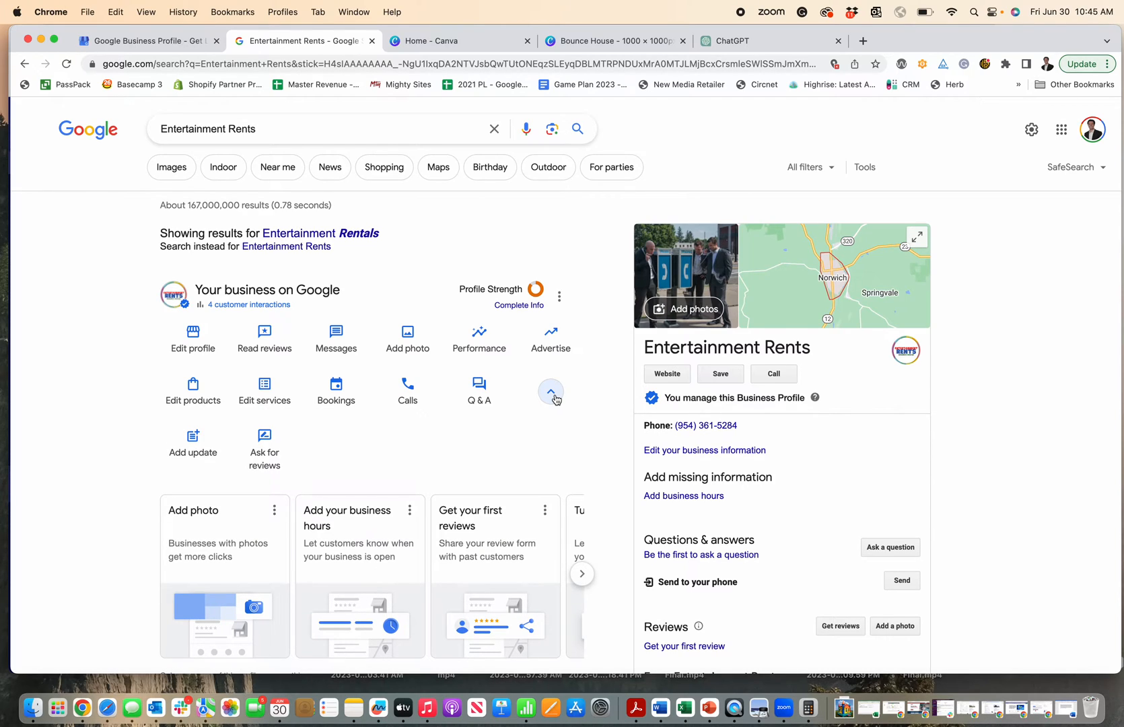
mouse_move(336, 336)
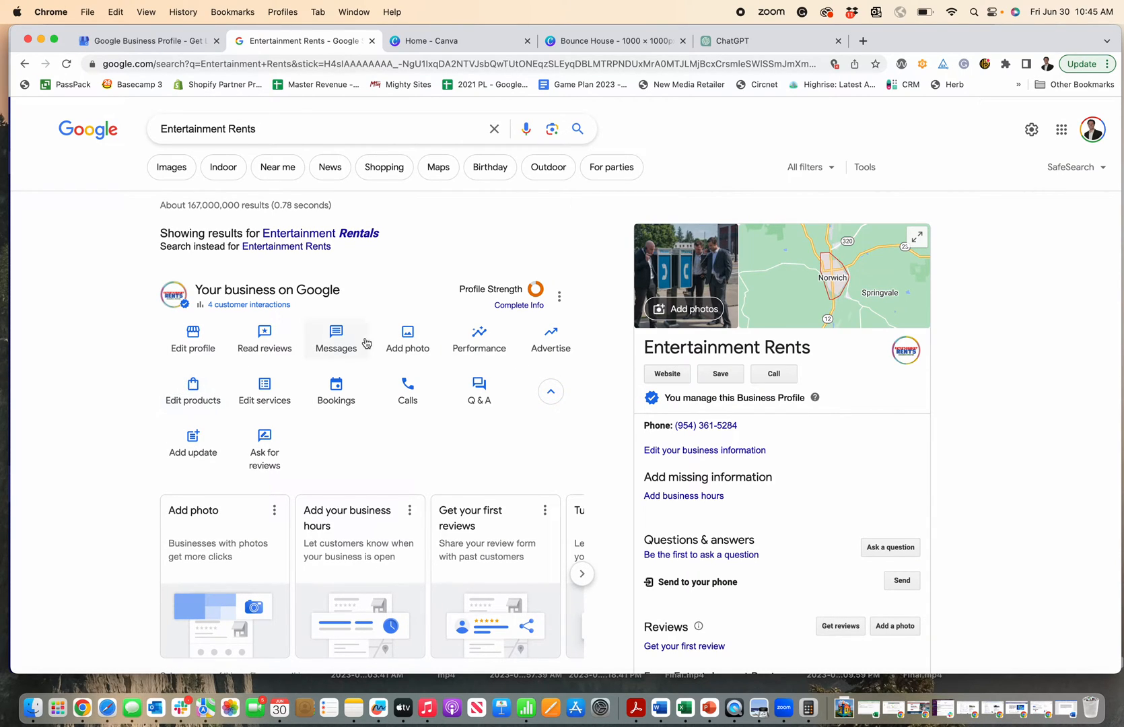
left_click(193, 390)
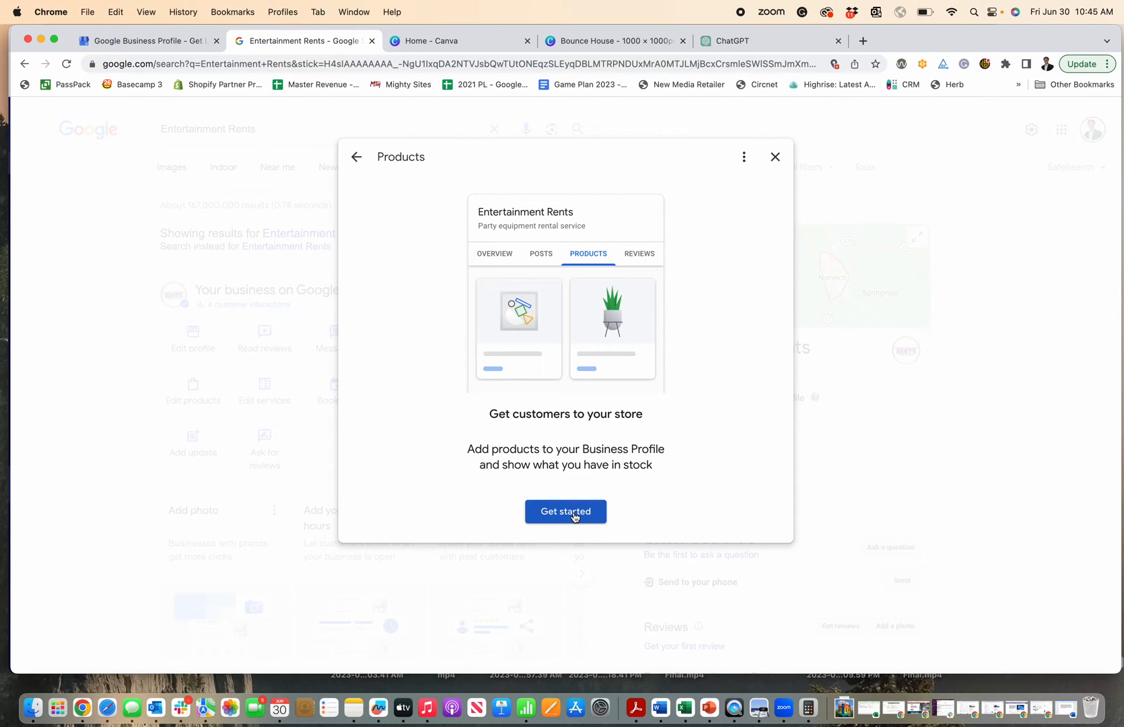
Begin a product named 'Bounce Houses' and choose 'Create a new category' for it
left_click(565, 512)
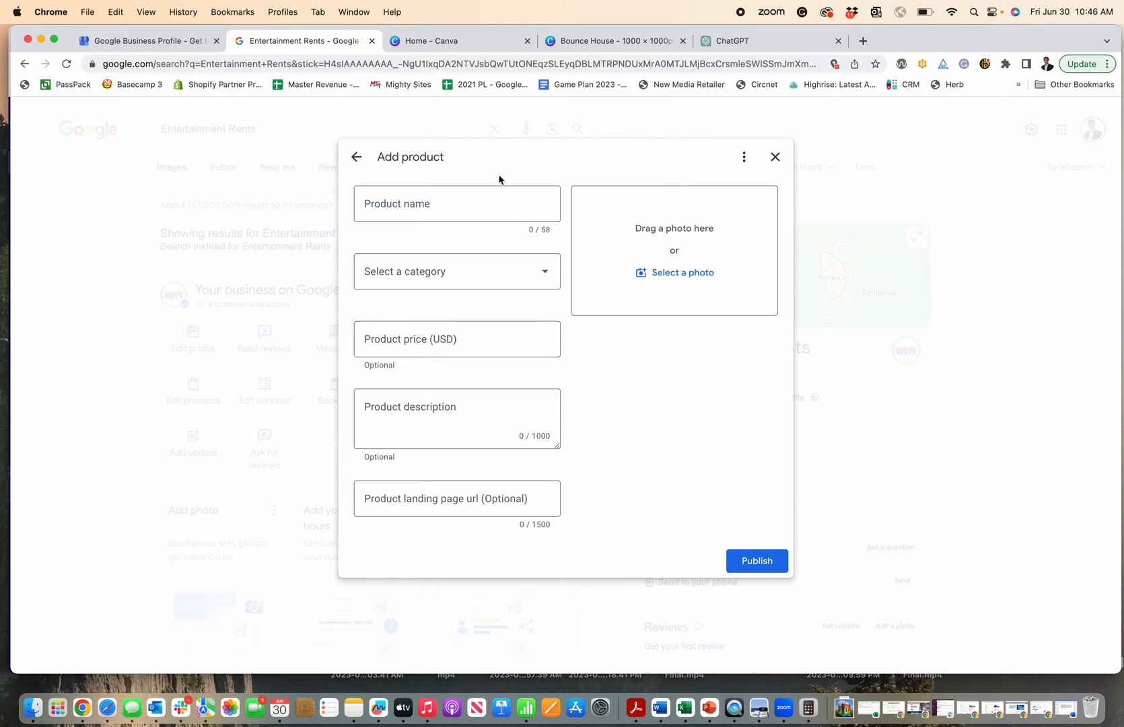
left_click(456, 203)
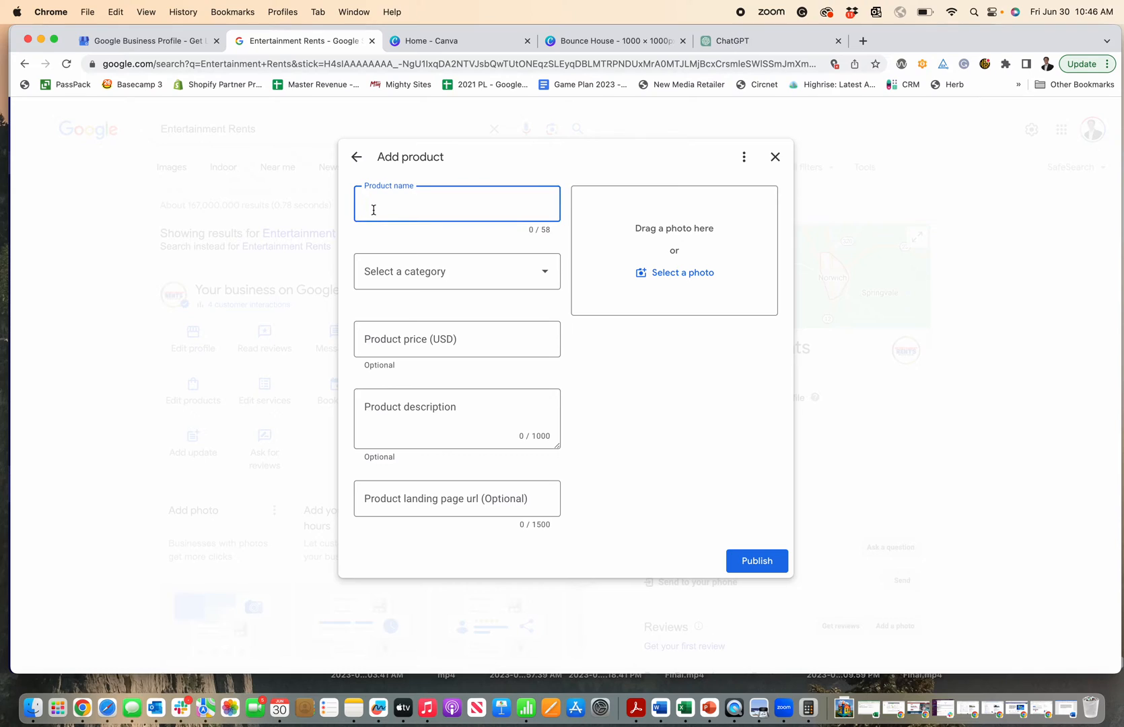
type("Bounce Hou")
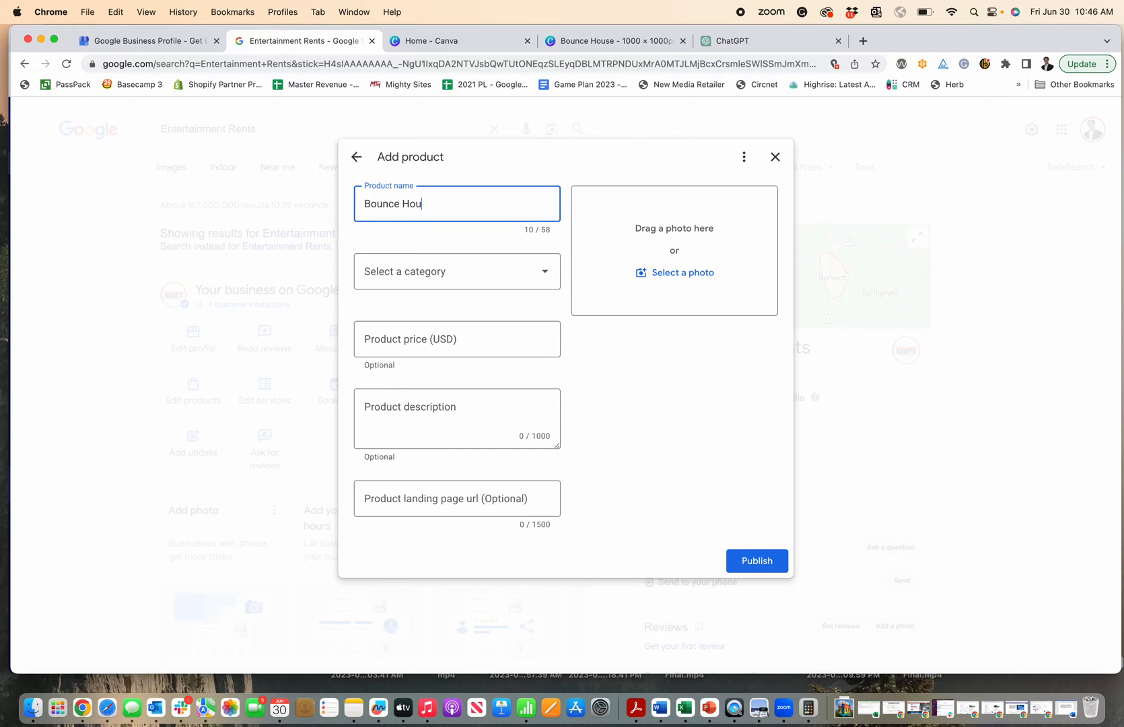
type("ses")
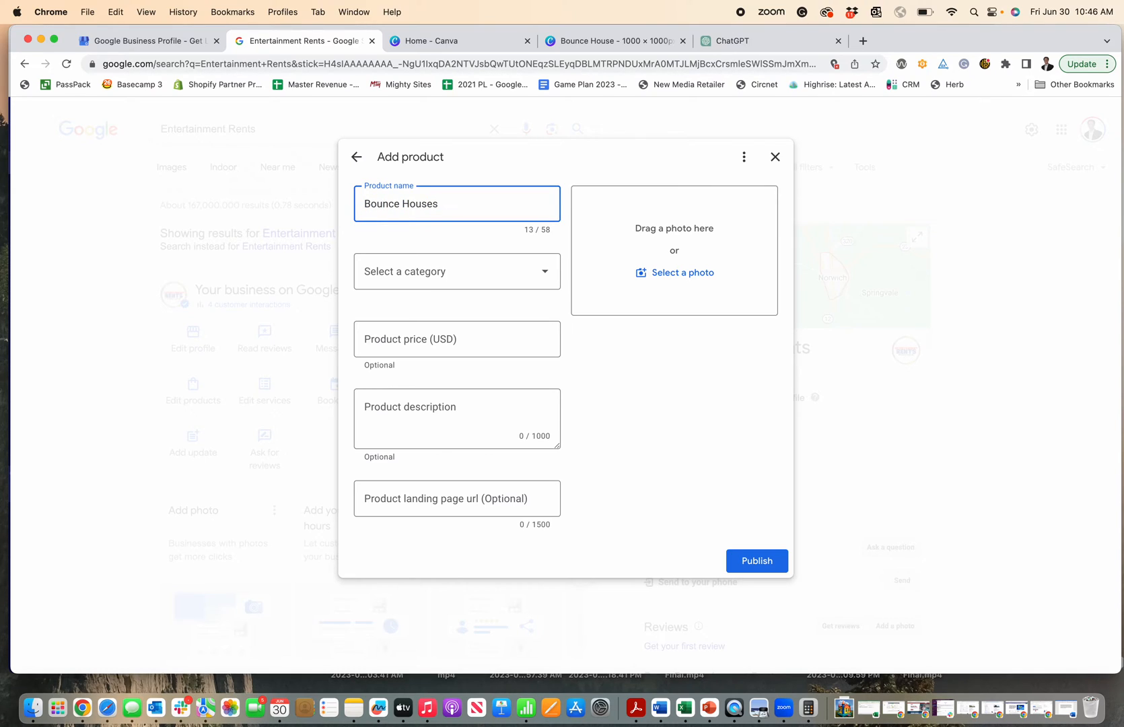
mouse_move(666, 228)
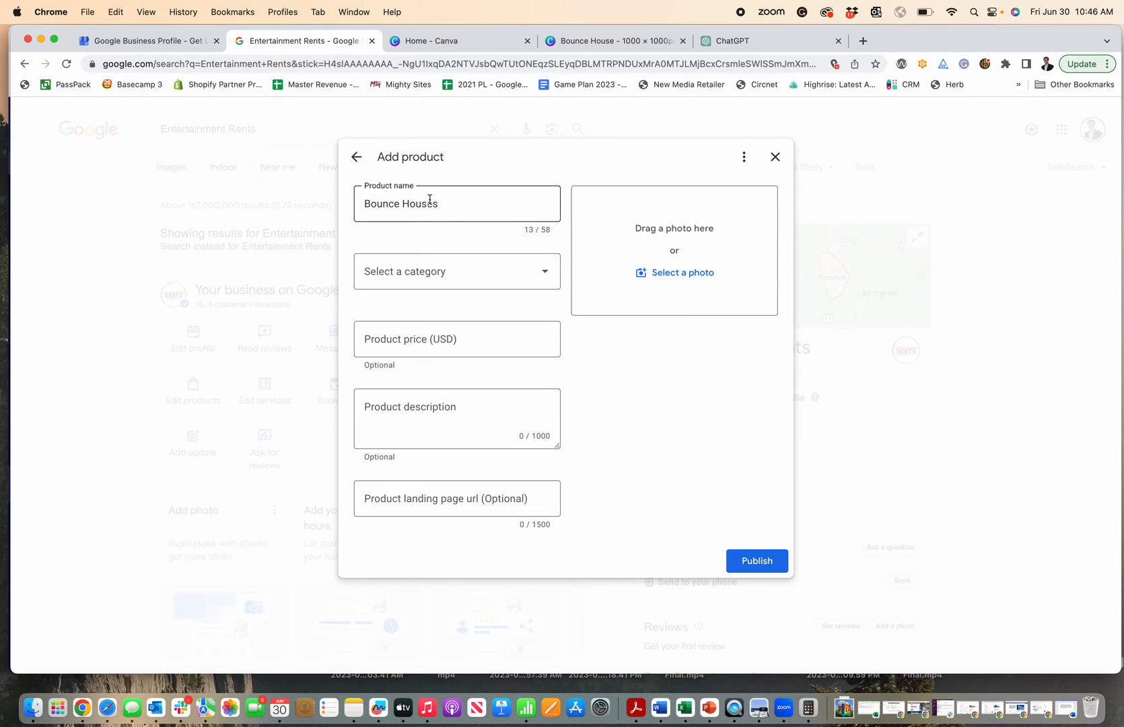
left_click(456, 271)
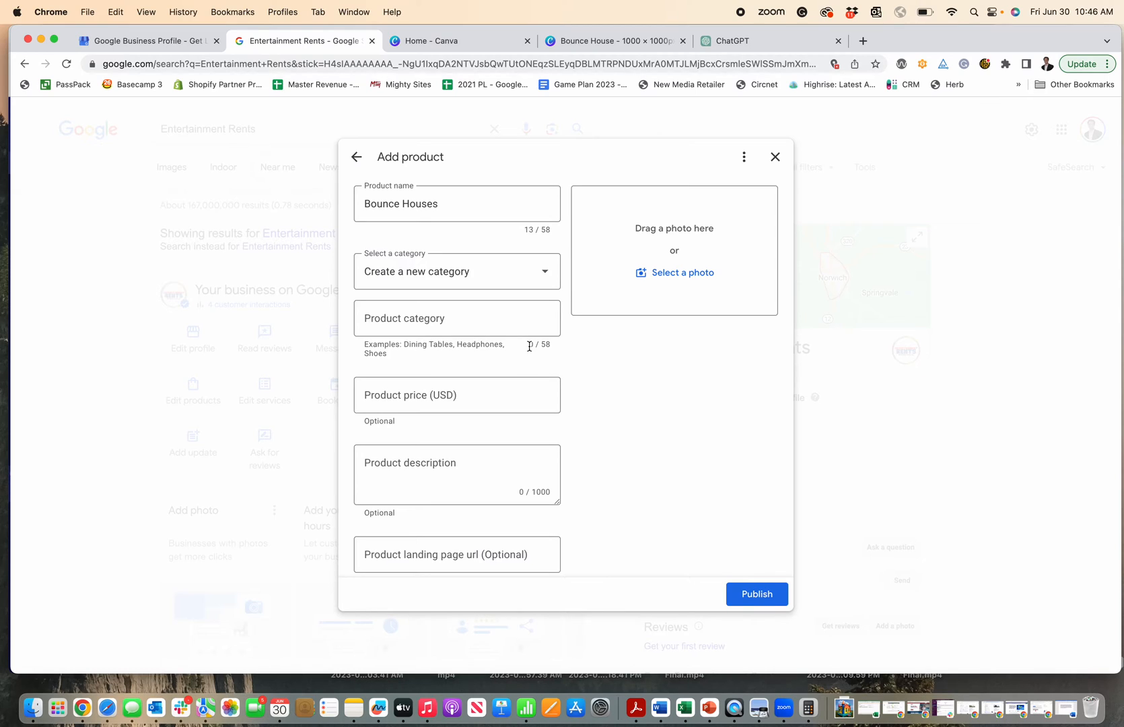
Name the new product category 'Party Rentals'
left_click(457, 318)
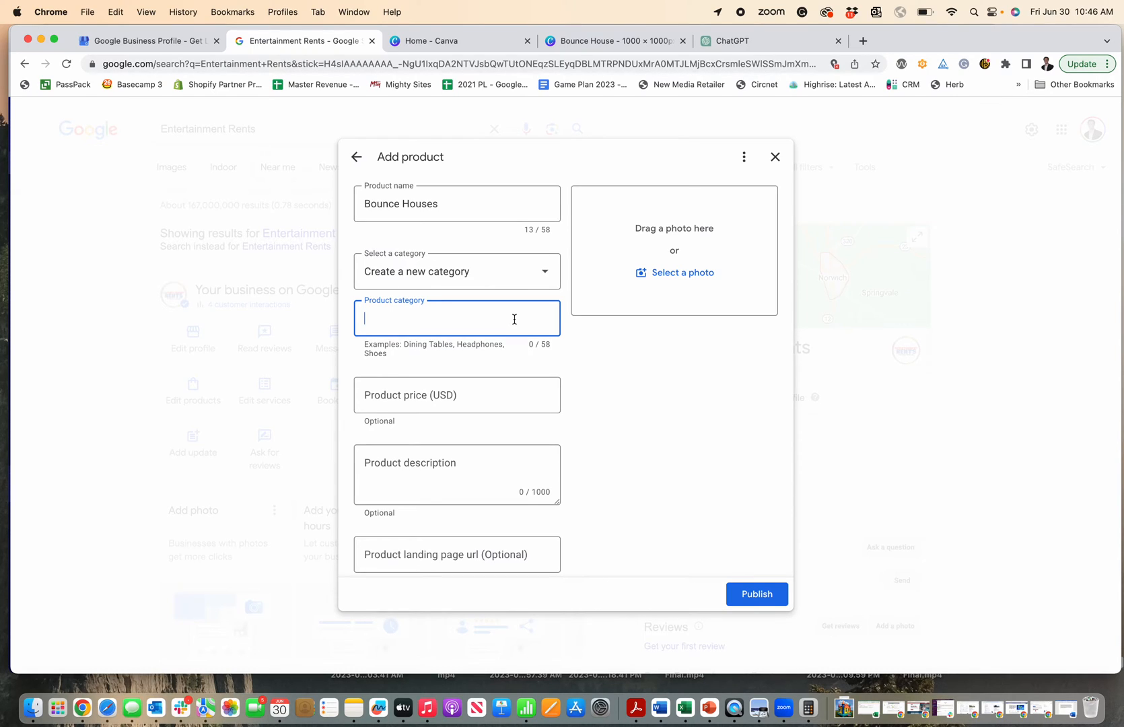
type("Party Rental")
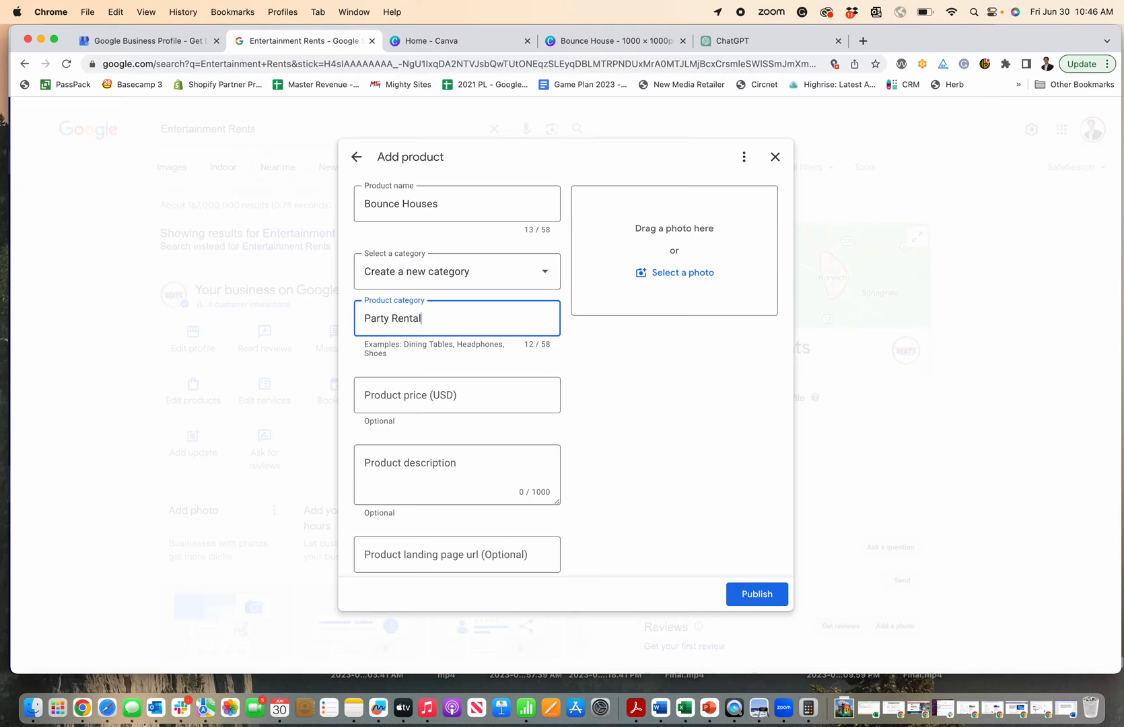
type("s")
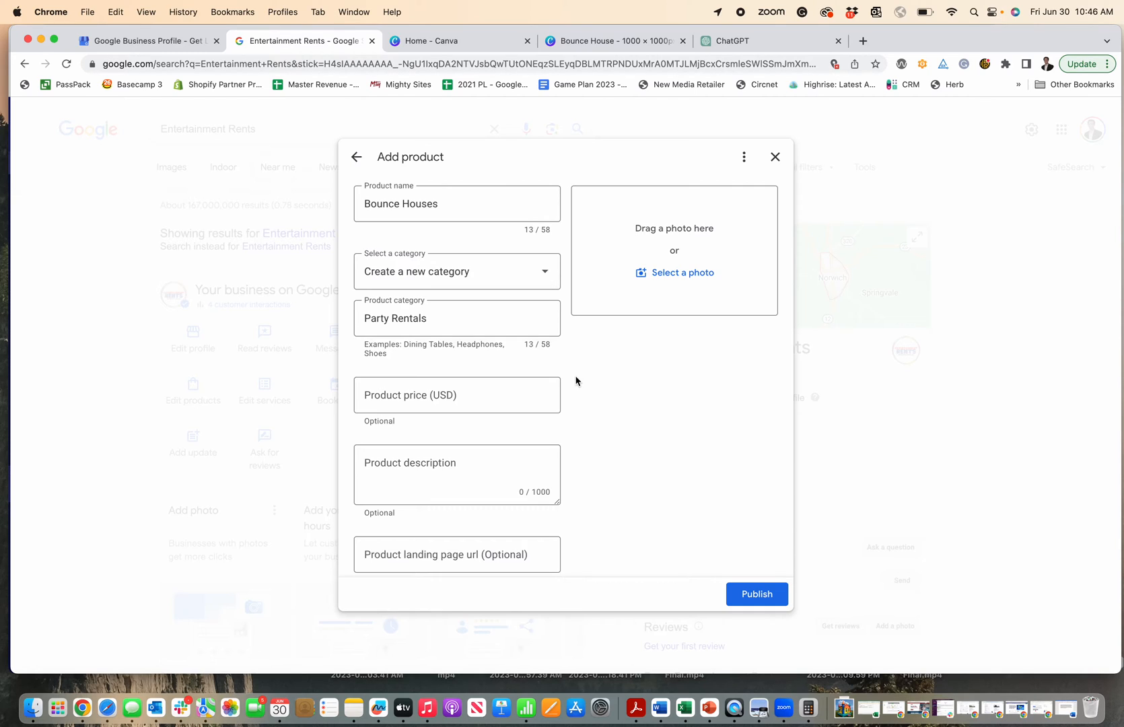
Describe the product: 'Ignite the fun and watch as their faces light up in this fantasy play haven.'
scroll("down", 3)
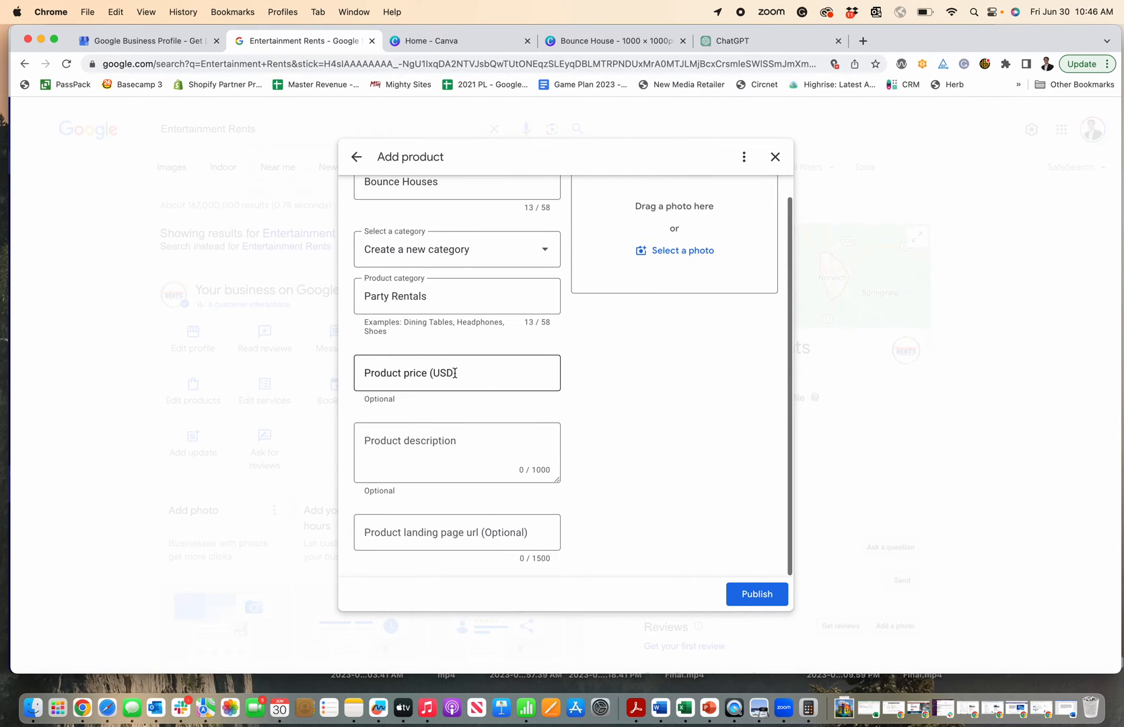
left_click(457, 452)
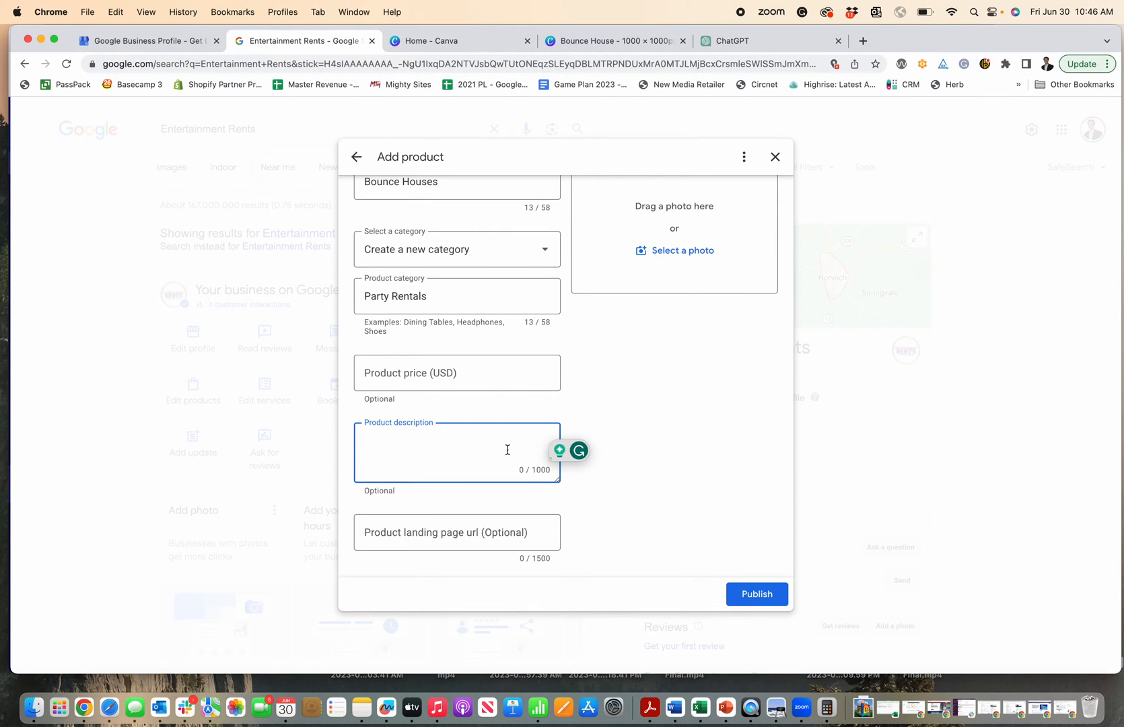
type("Ignite the fun and watch as their faces light up in this fantasy play haven.")
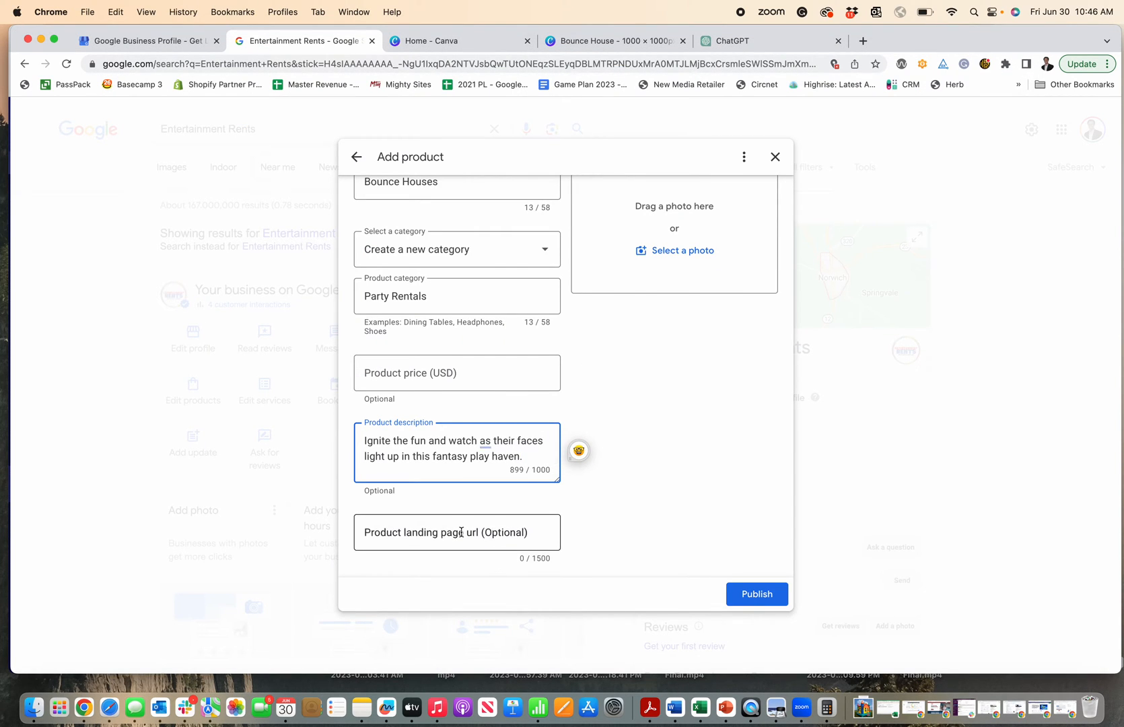
left_click(457, 532)
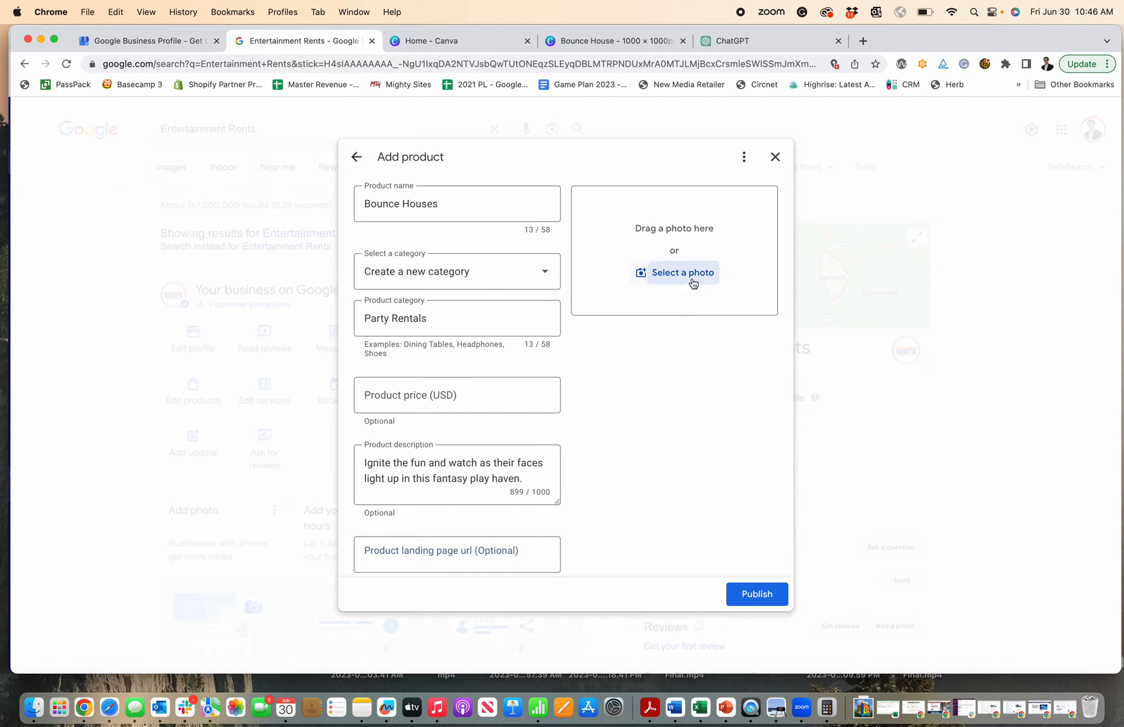
Attach a bounce house photo, publish Bounce Houses, and view it listed as pending
left_click(681, 272)
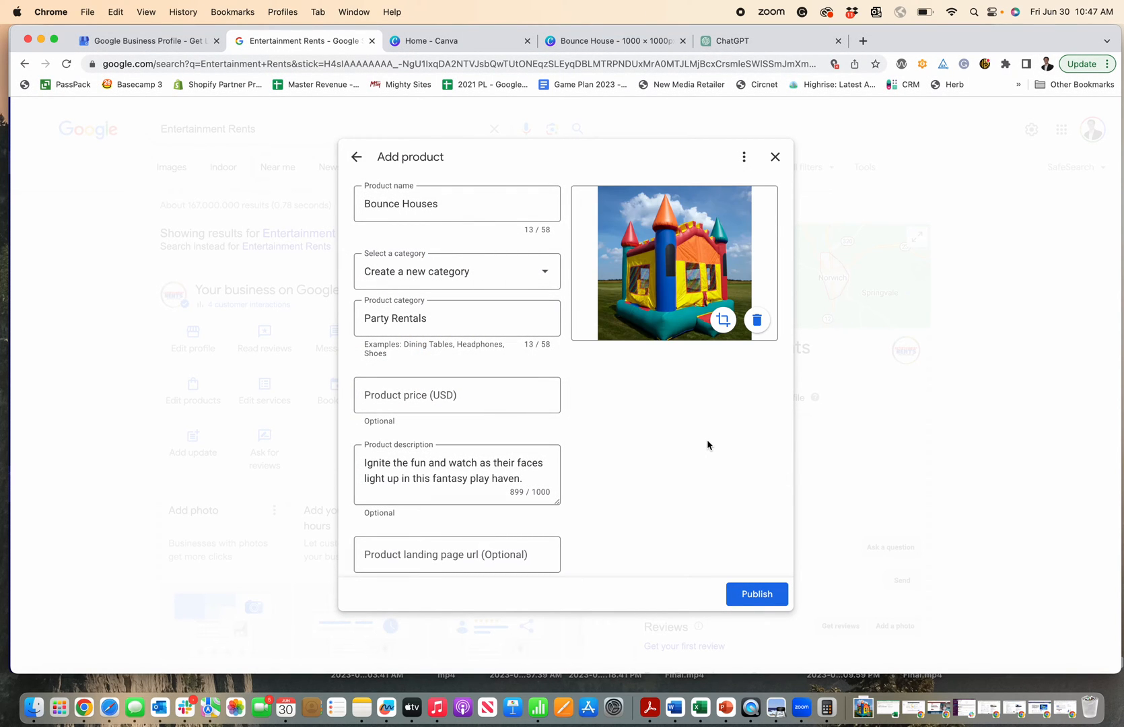
left_click(757, 593)
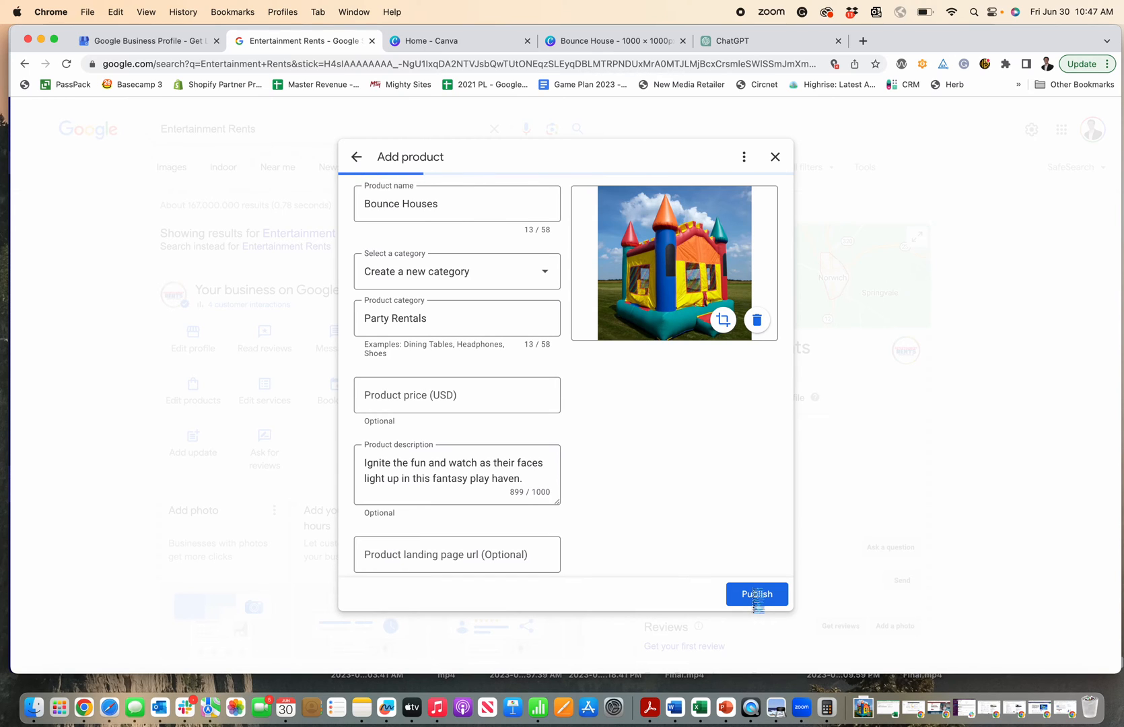
left_click(757, 594)
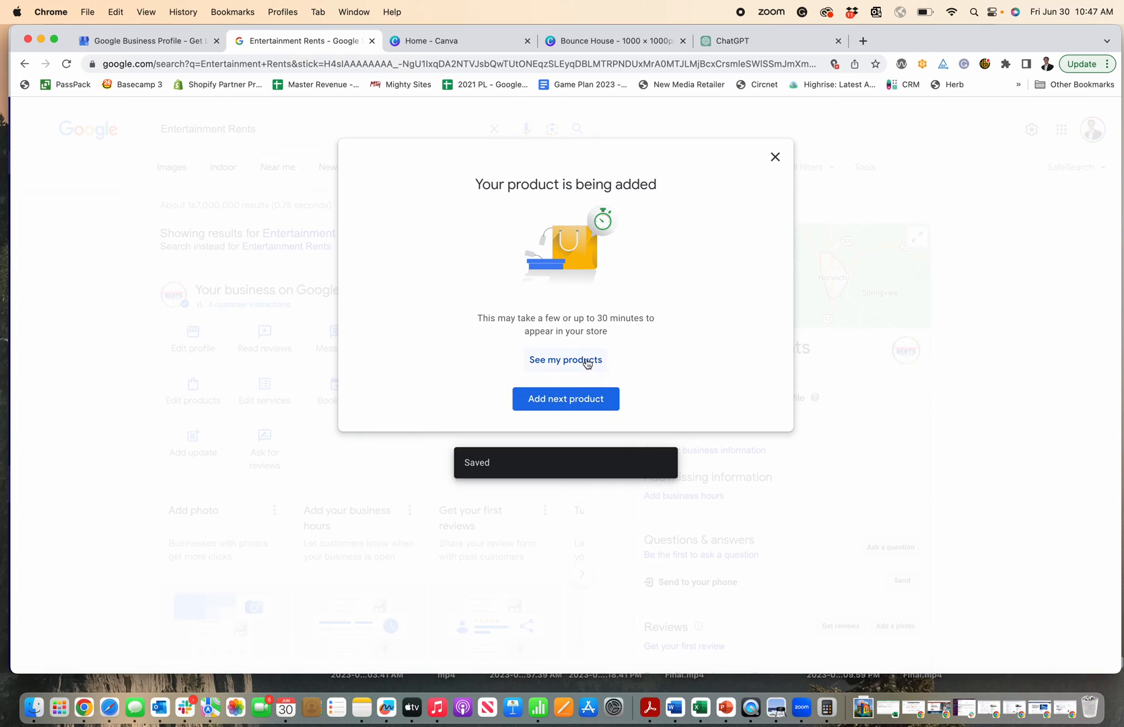
left_click(565, 359)
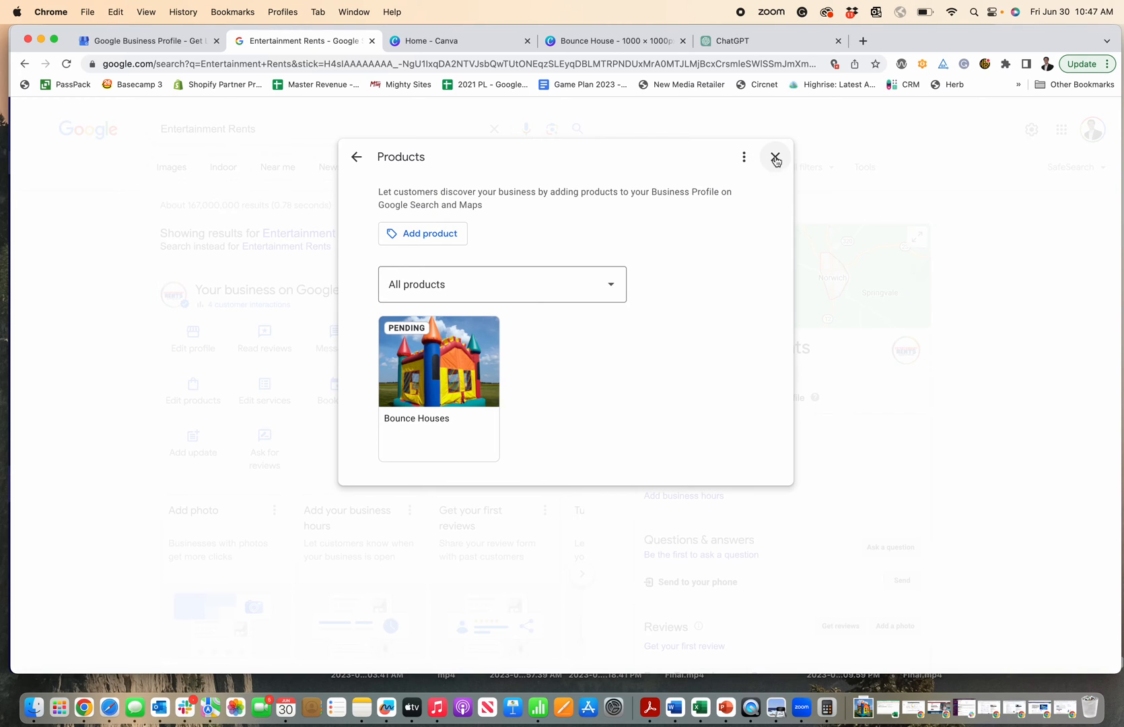
Search 'gm thompson' in a new tab and review the Products section of its business panel
left_click(1018, 40)
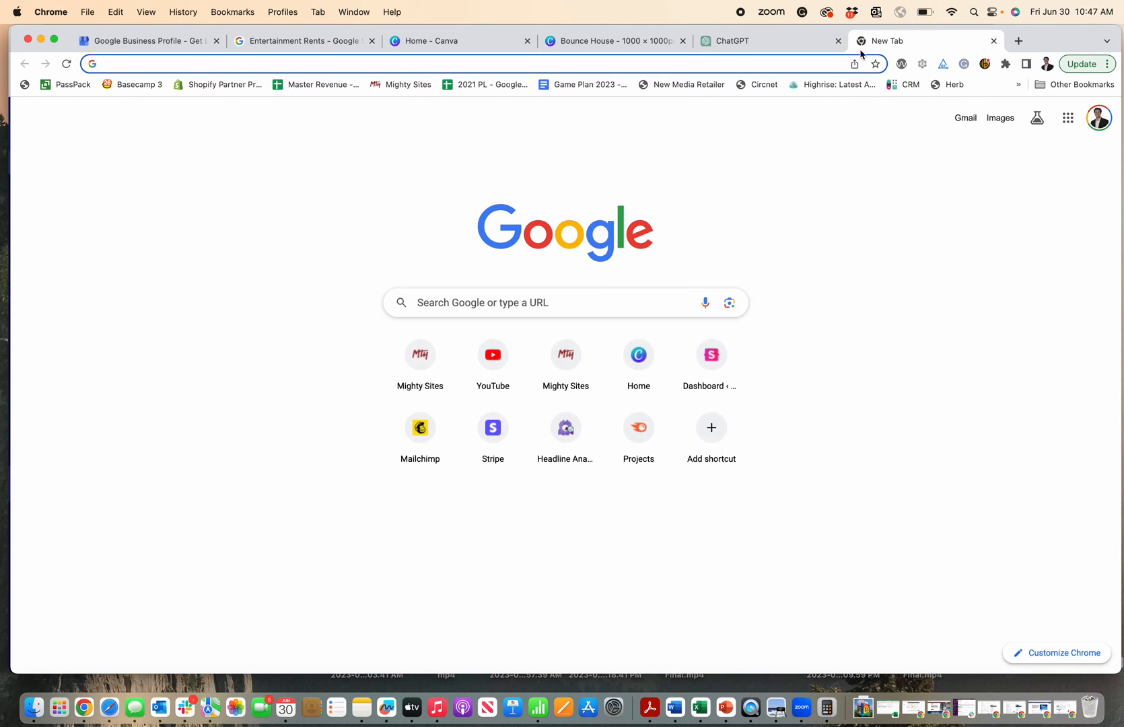
type("gm thompson")
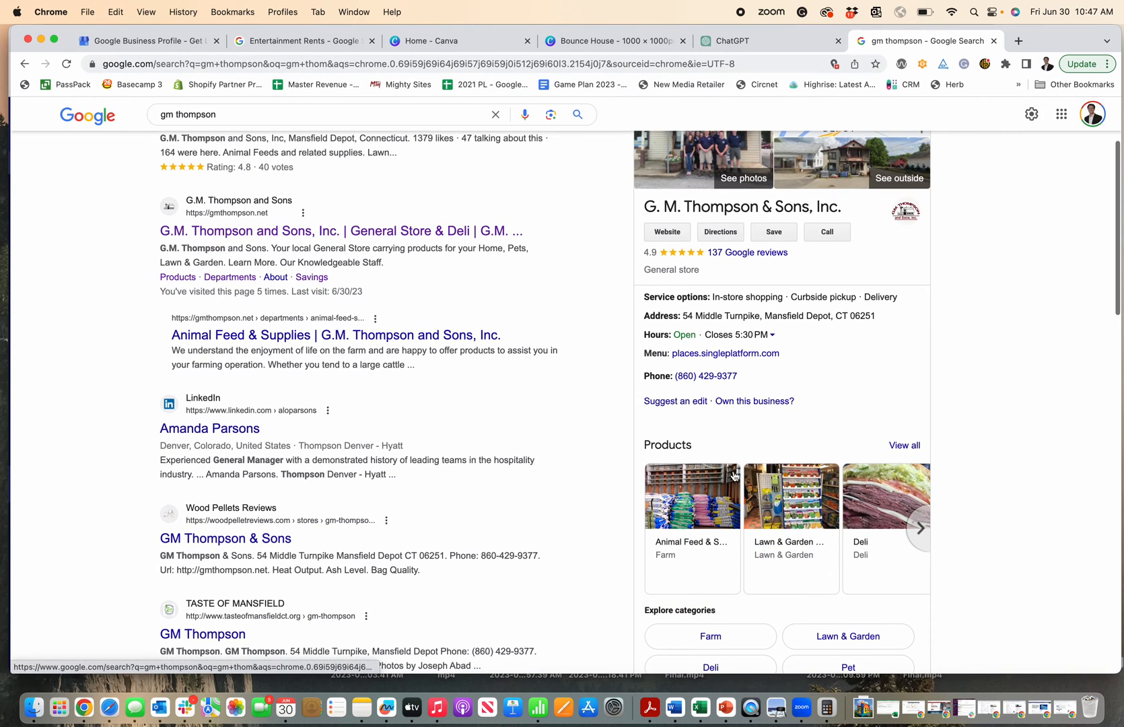
left_click(920, 528)
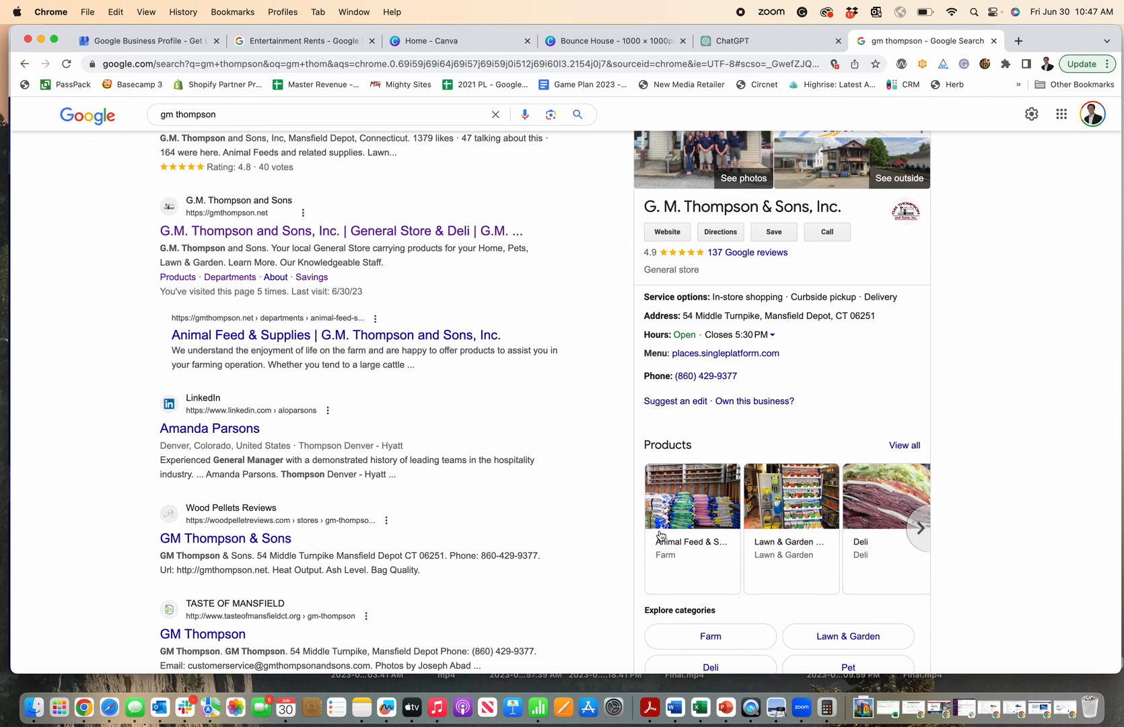
scroll("down", 3)
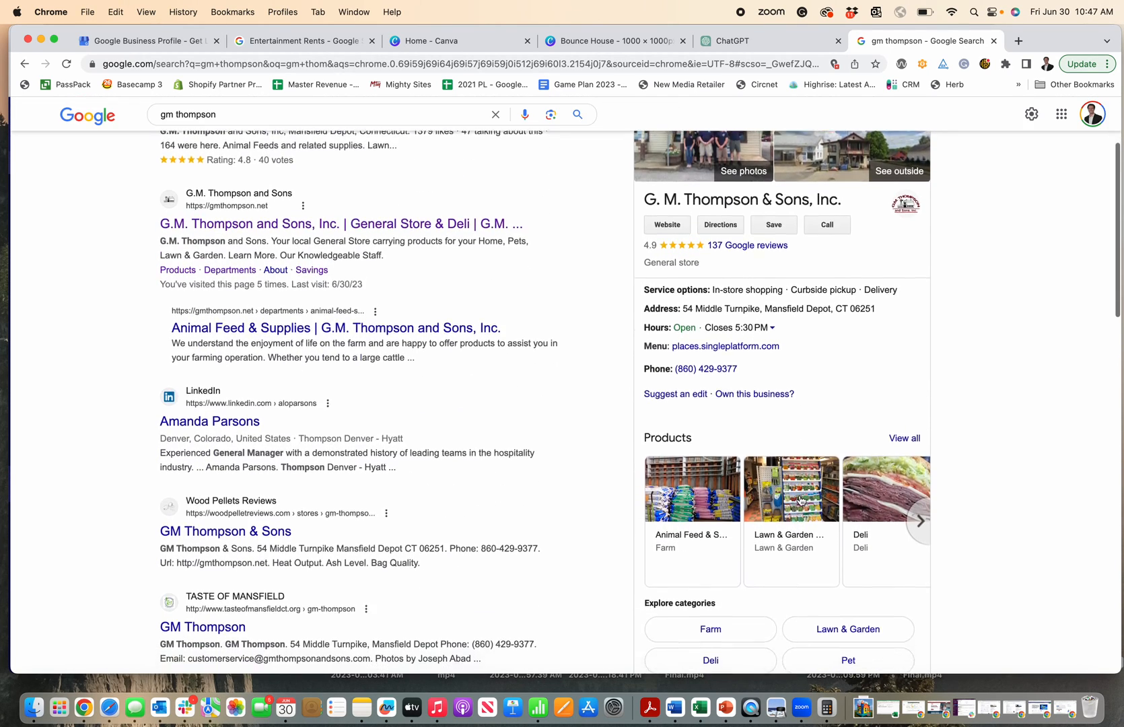
scroll("down", 3)
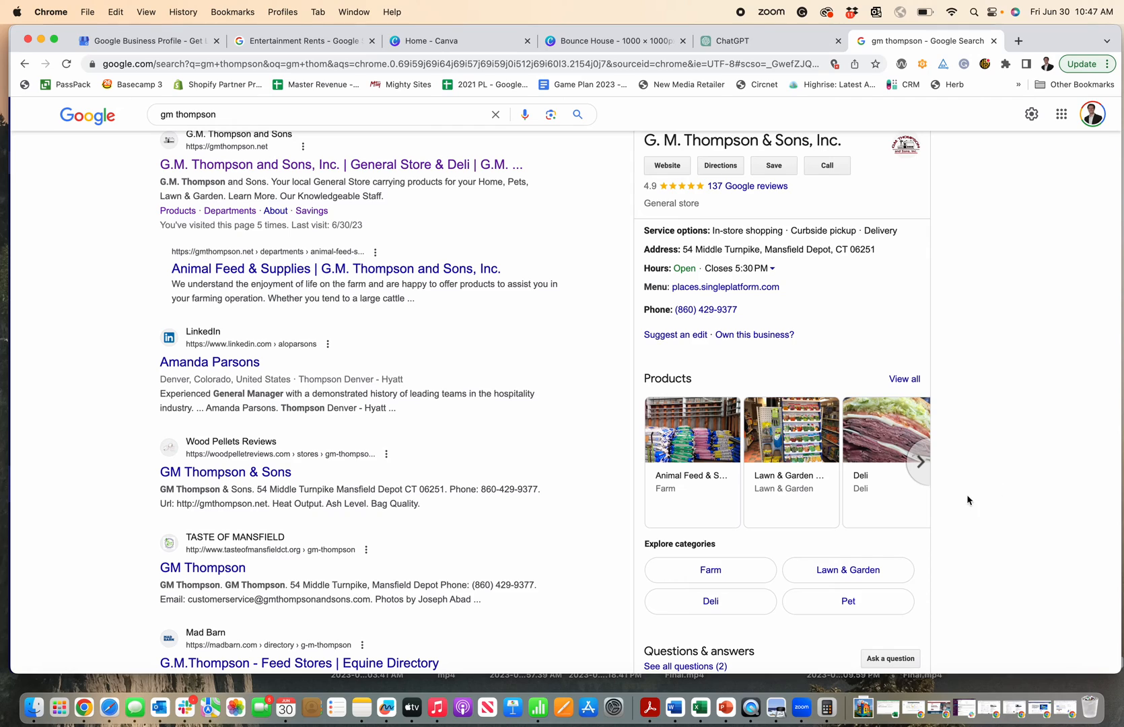
mouse_move(858, 456)
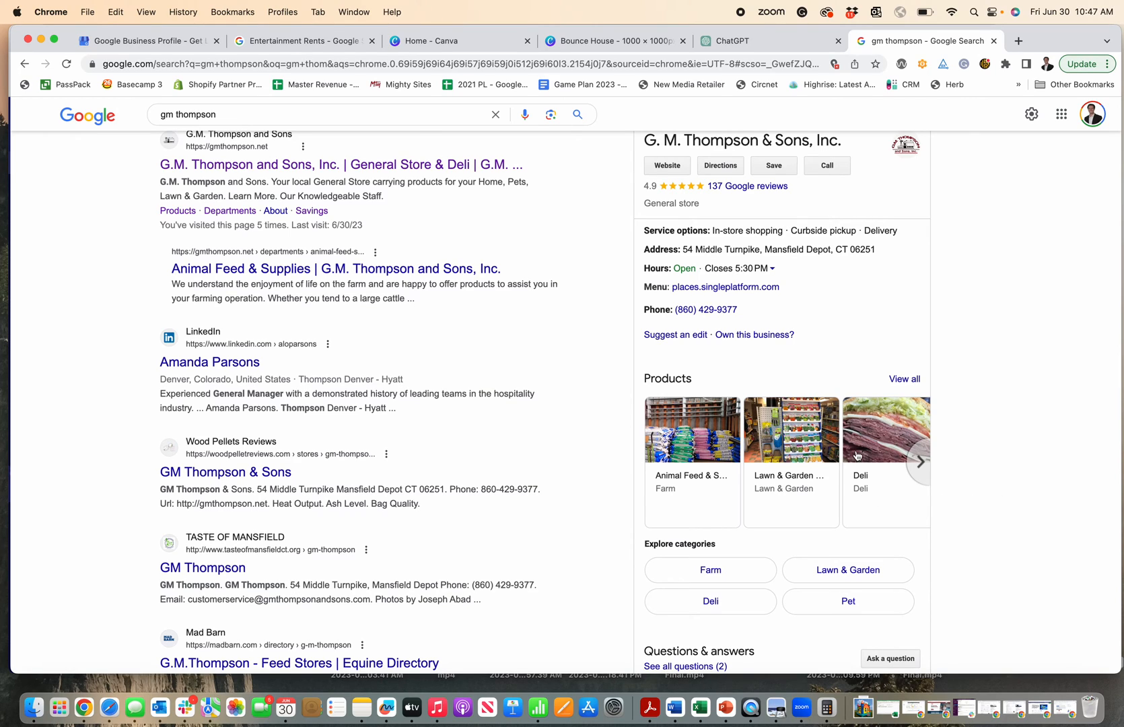
mouse_move(852, 474)
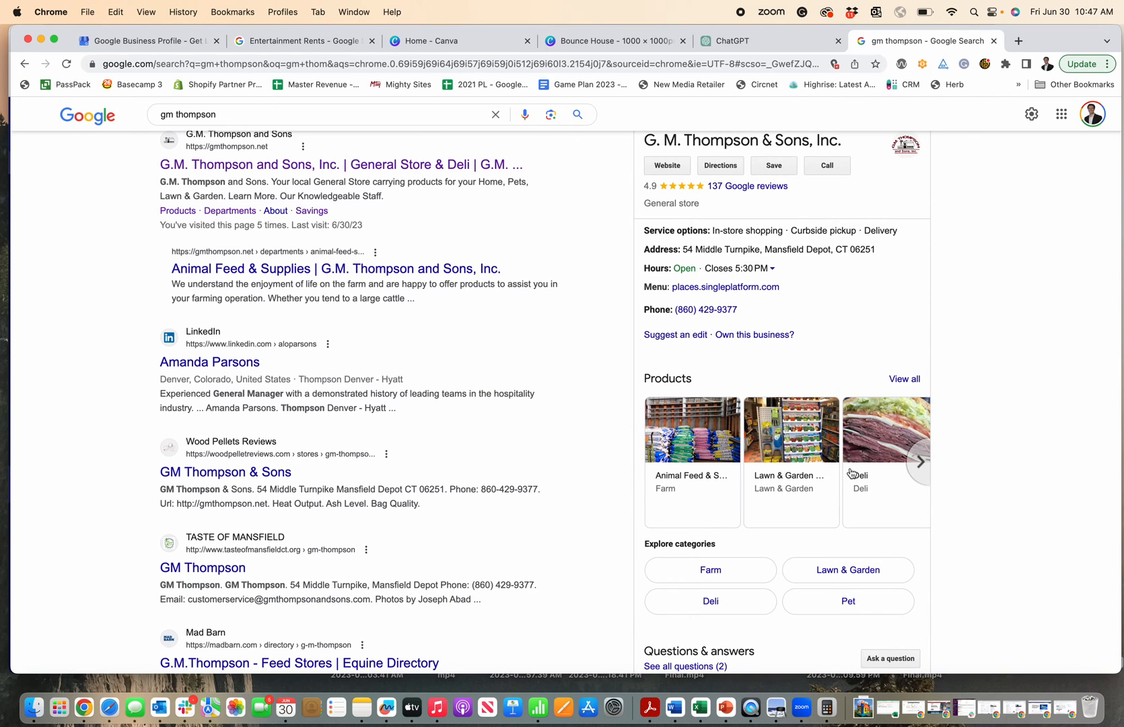
left_click(301, 40)
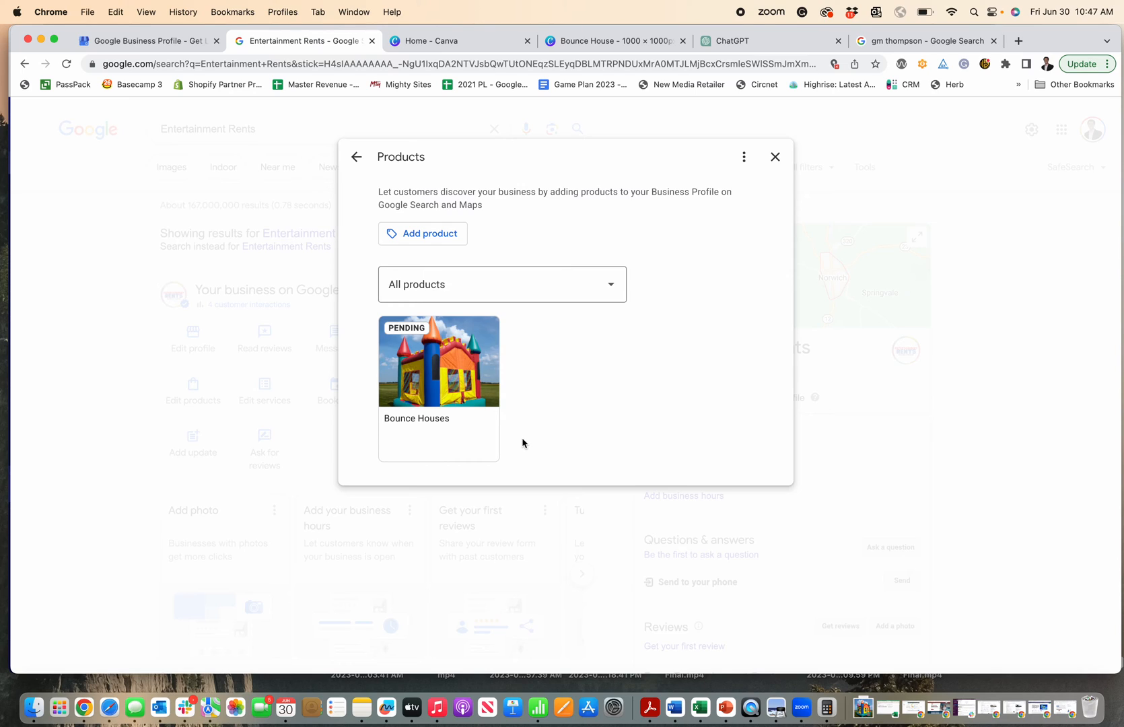
mouse_move(533, 432)
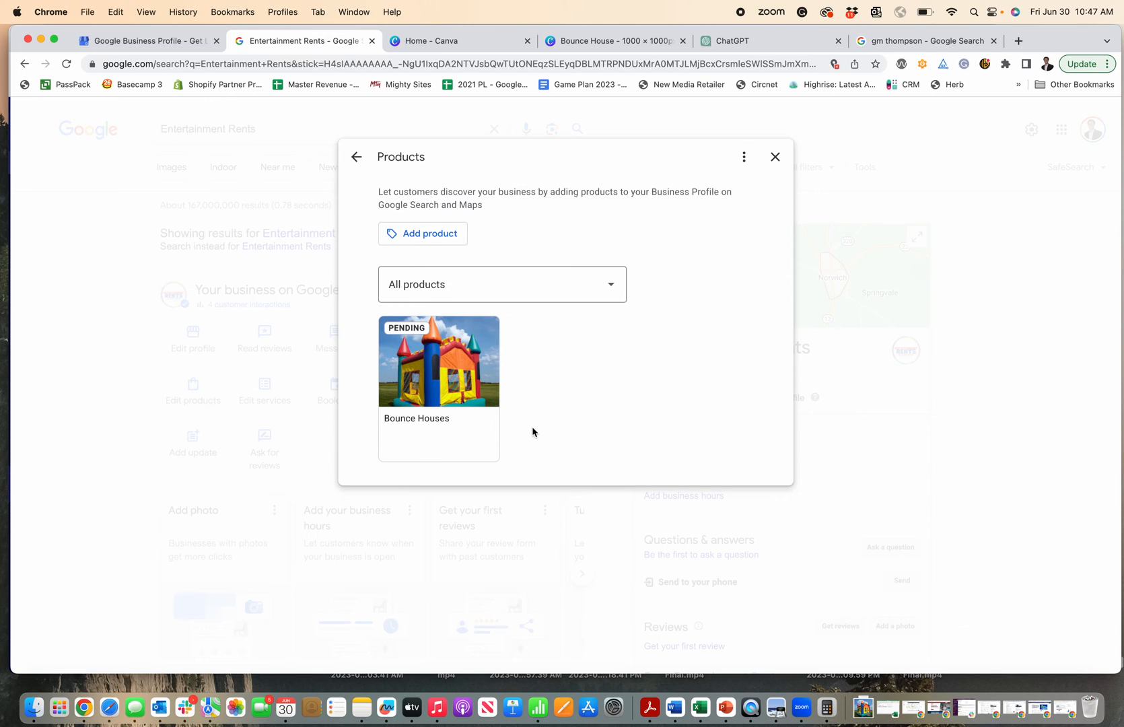
mouse_move(535, 420)
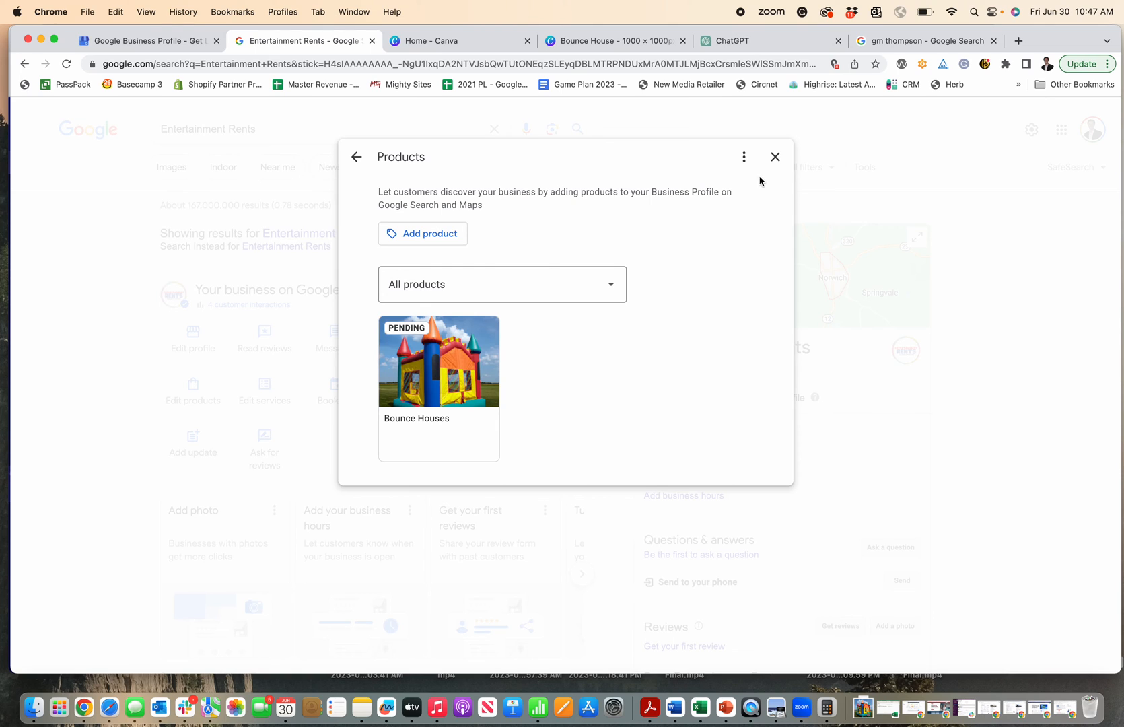
Close the Products dialog and look over the Entertainment Rents search page
left_click(775, 156)
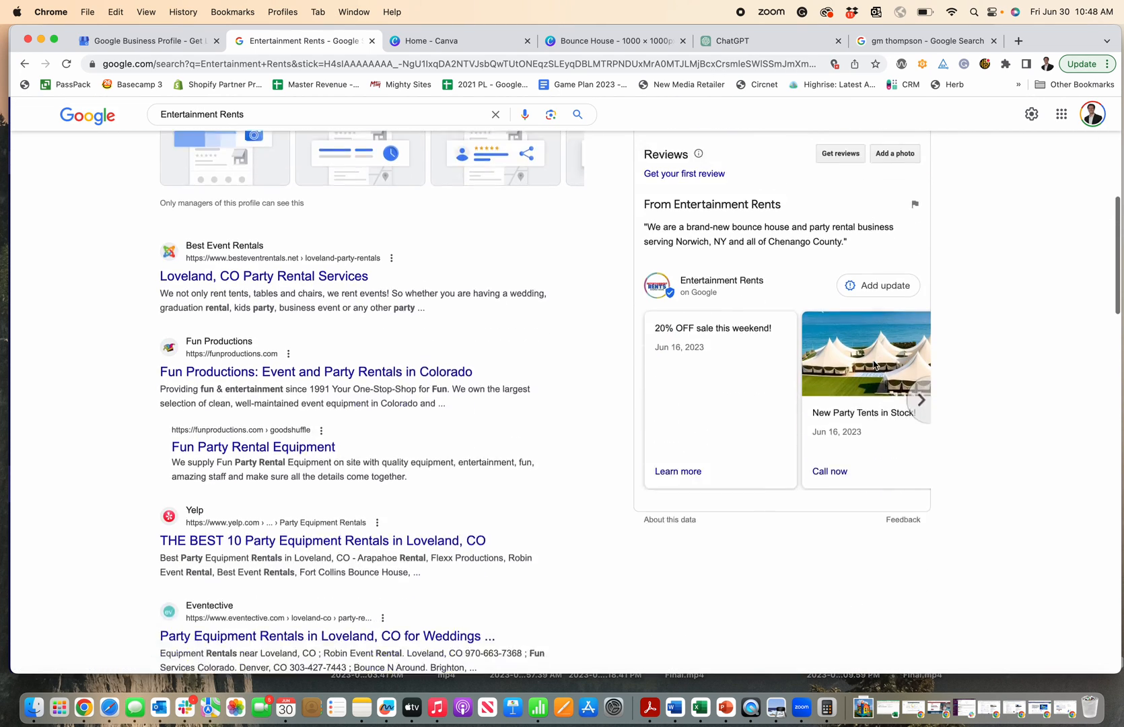
scroll("up", 3)
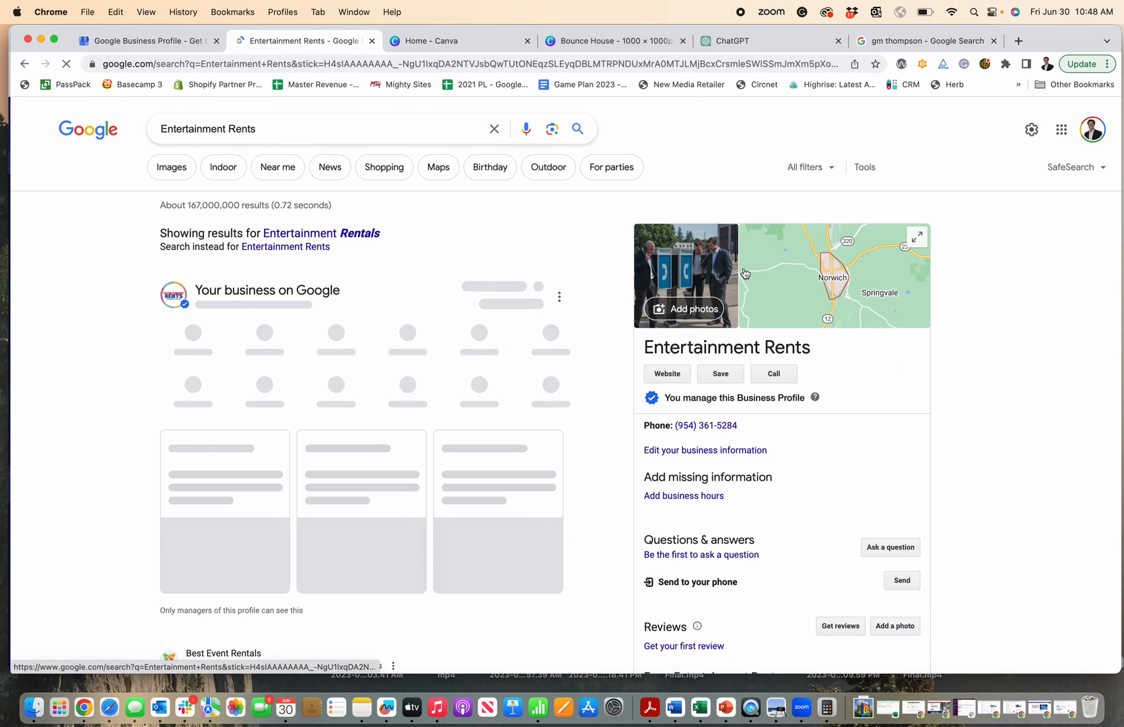
scroll("down", 3)
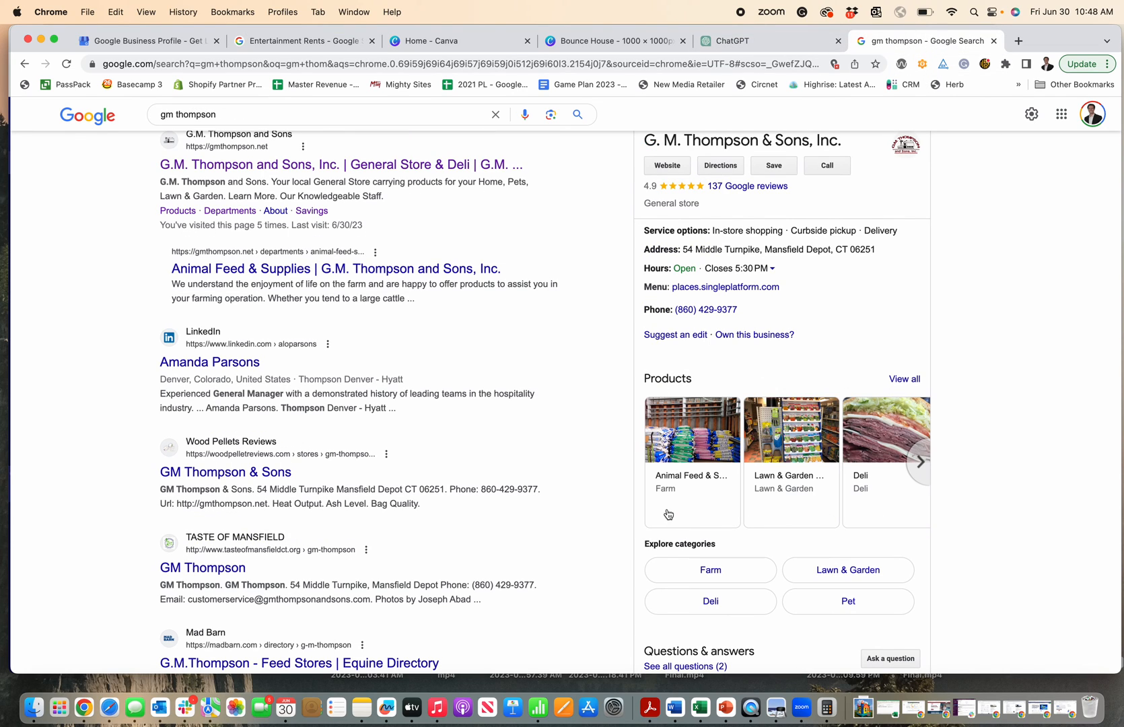
mouse_move(648, 407)
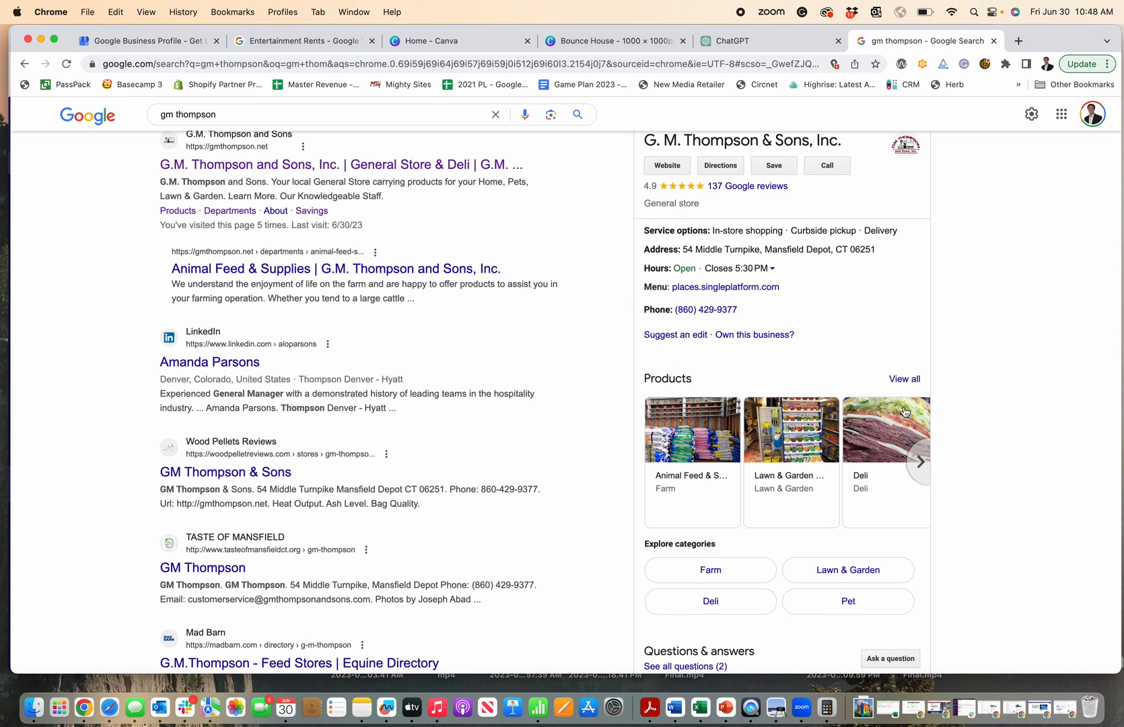
left_click(919, 462)
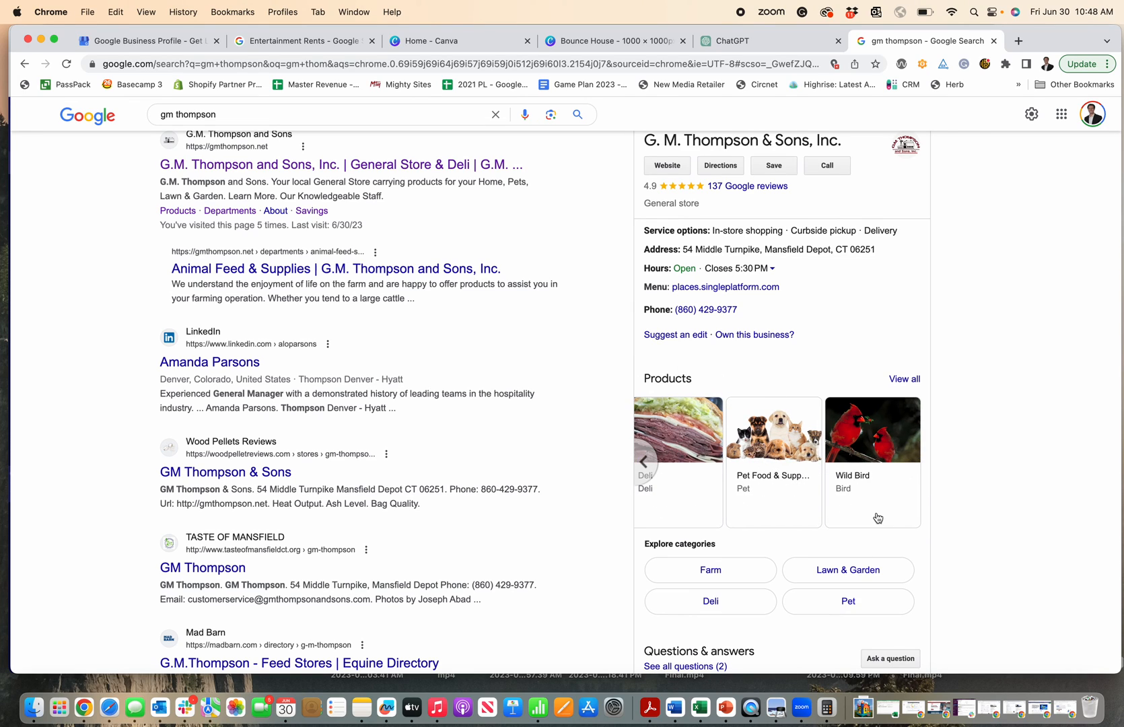
left_click(919, 461)
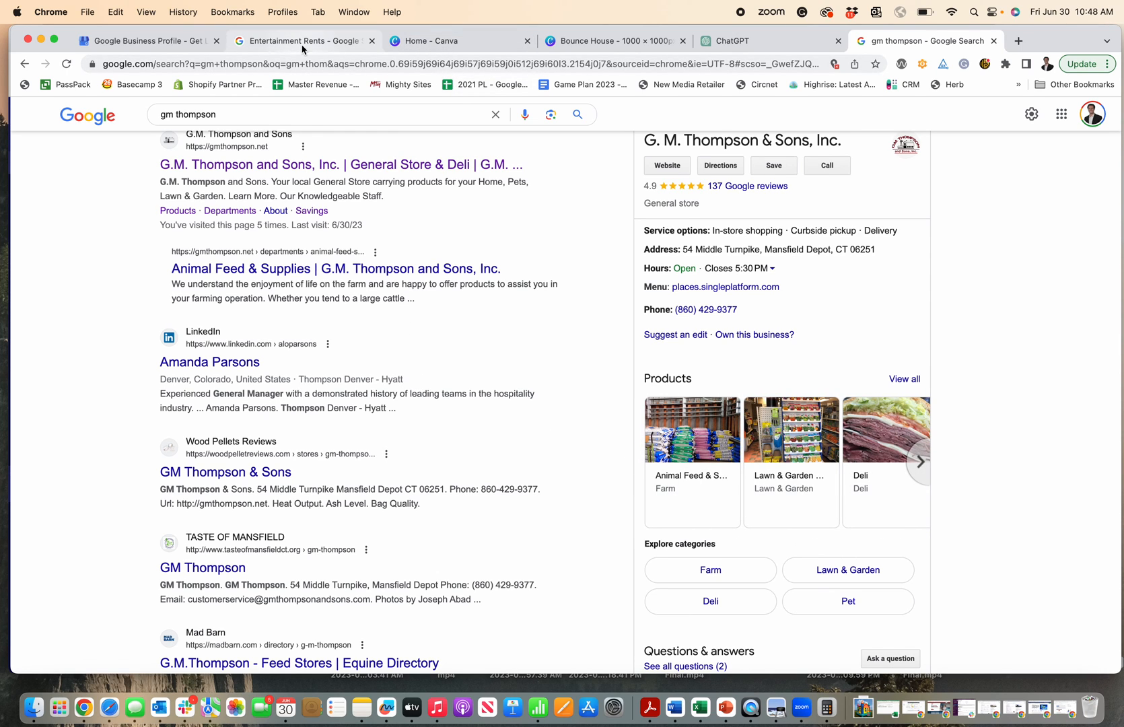
Return to the Entertainment Rents search tab and review its profile panel details
left_click(305, 40)
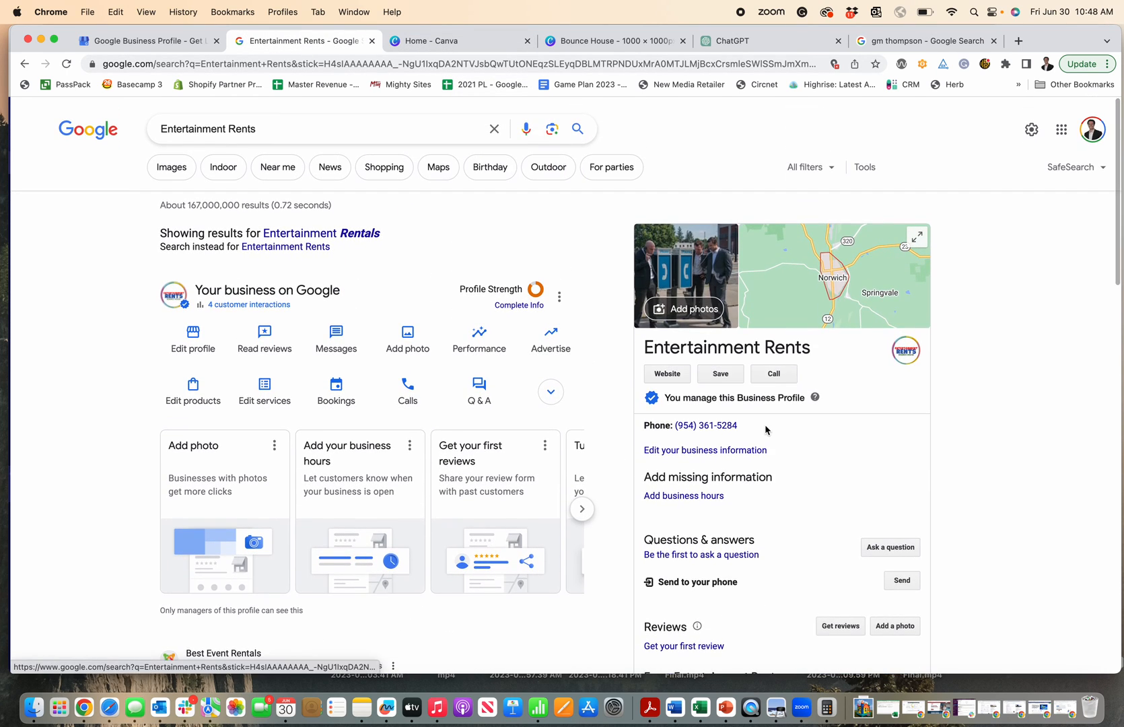
scroll("down", 3)
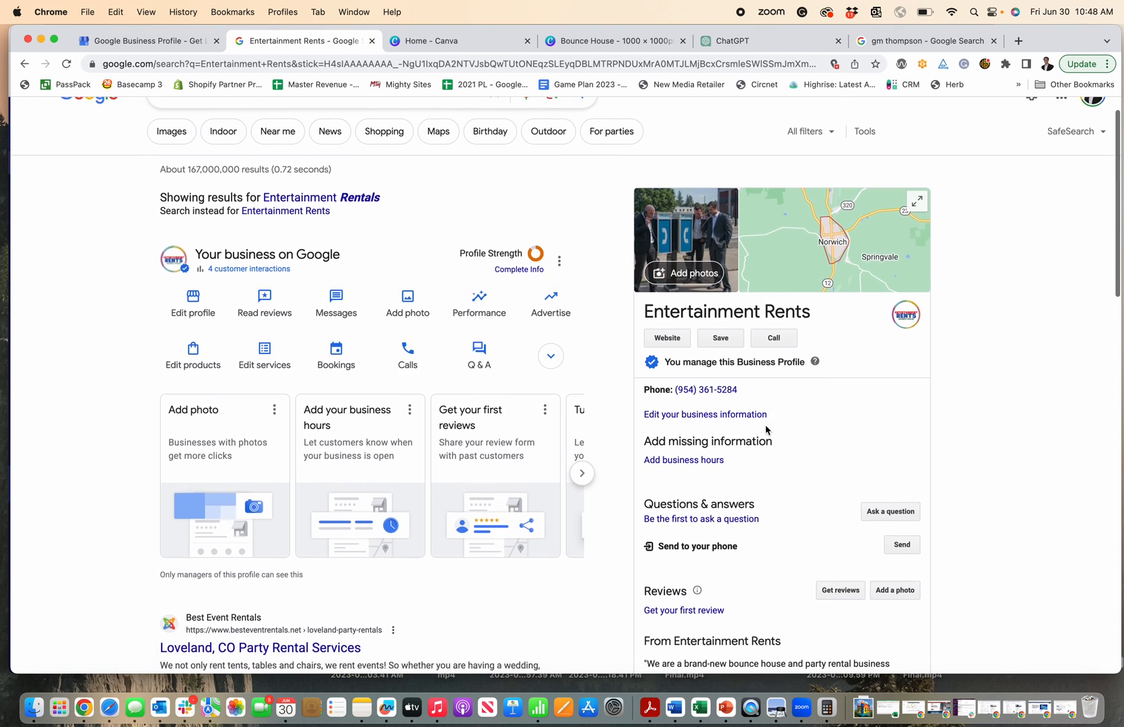
scroll("down", 3)
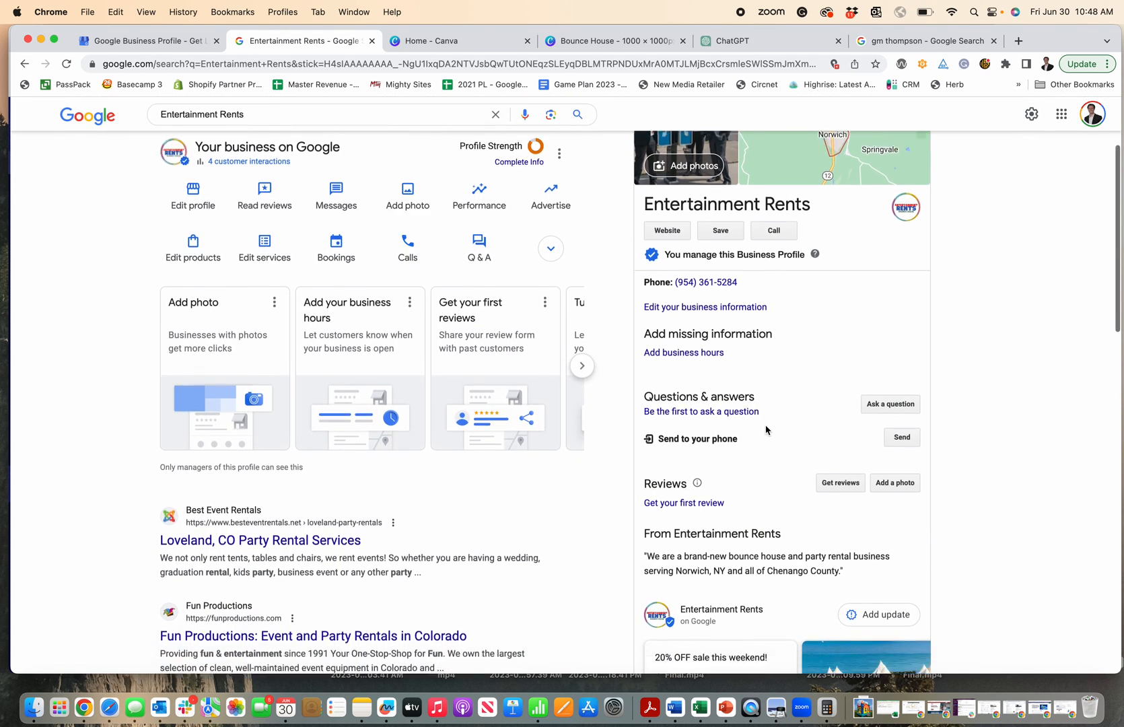